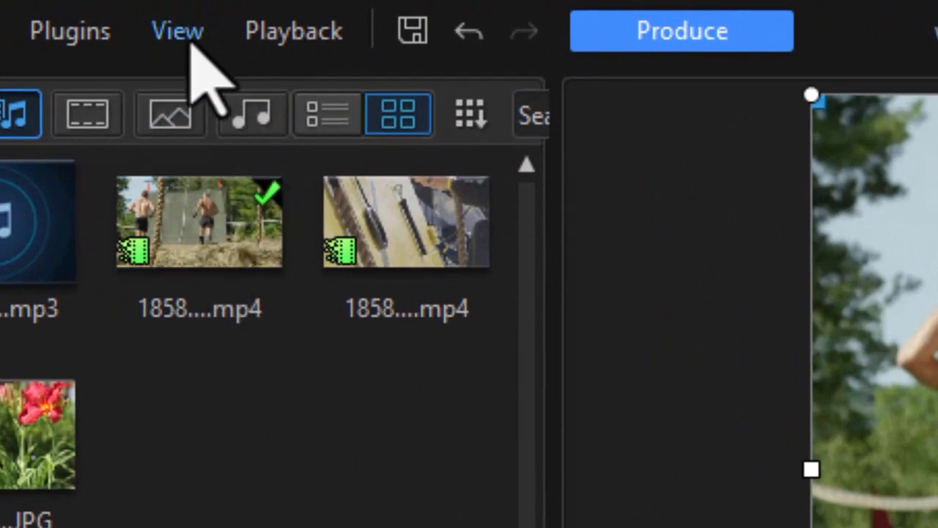
- Open the View menu to reach the dual preview window options
{"action": "left_click", "coordinate": [177, 30]}
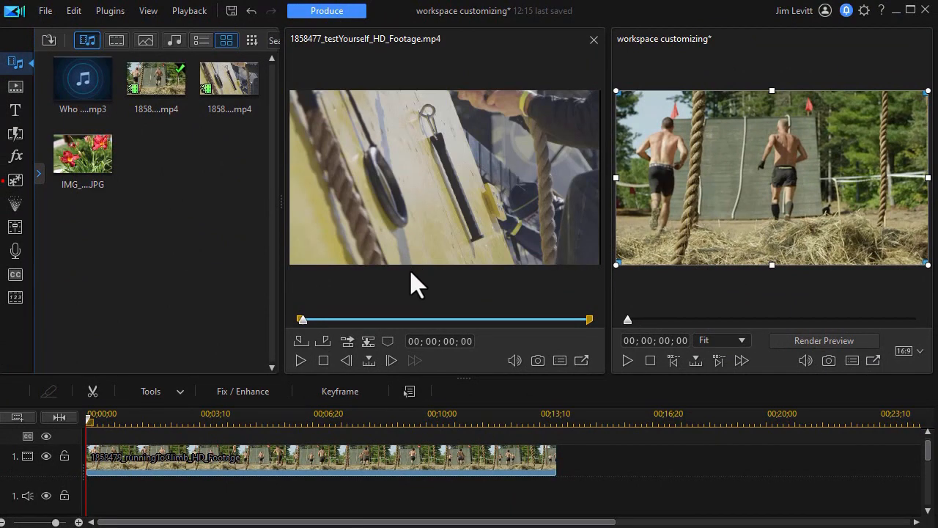
{"action": "mouse_move", "coordinate": [805, 281]}
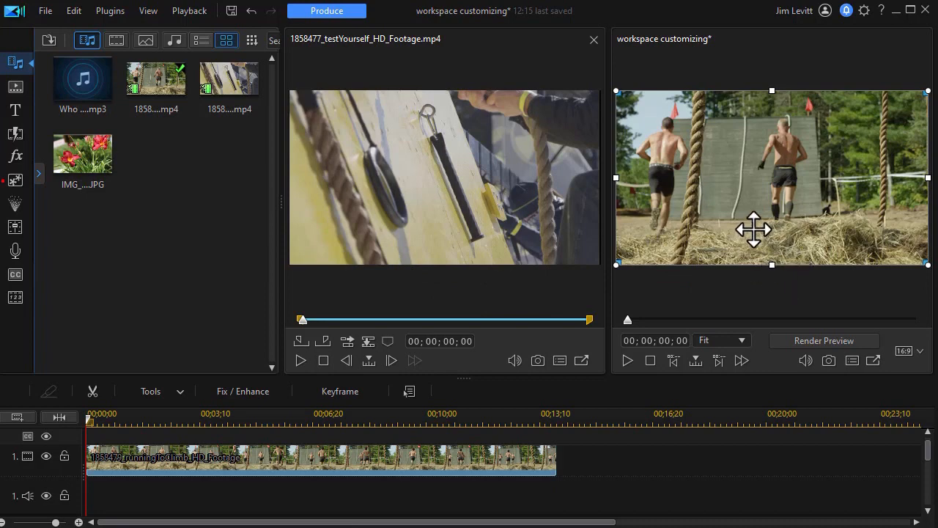
{"action": "mouse_move", "coordinate": [681, 236]}
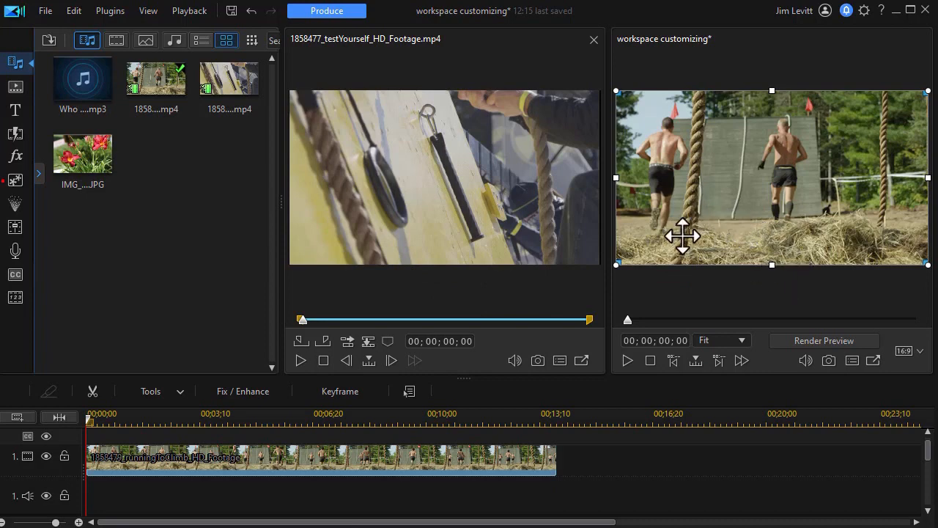
{"action": "mouse_move", "coordinate": [355, 308]}
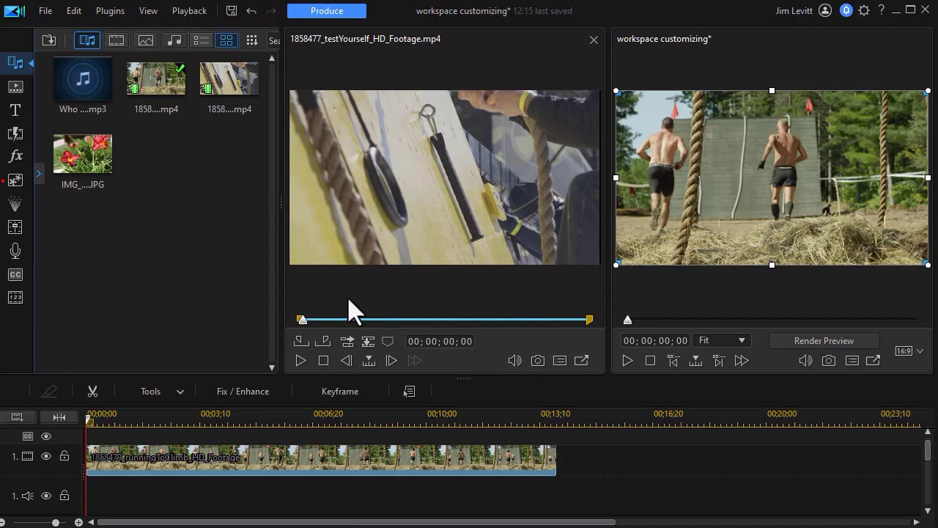
{"action": "mouse_move", "coordinate": [184, 213]}
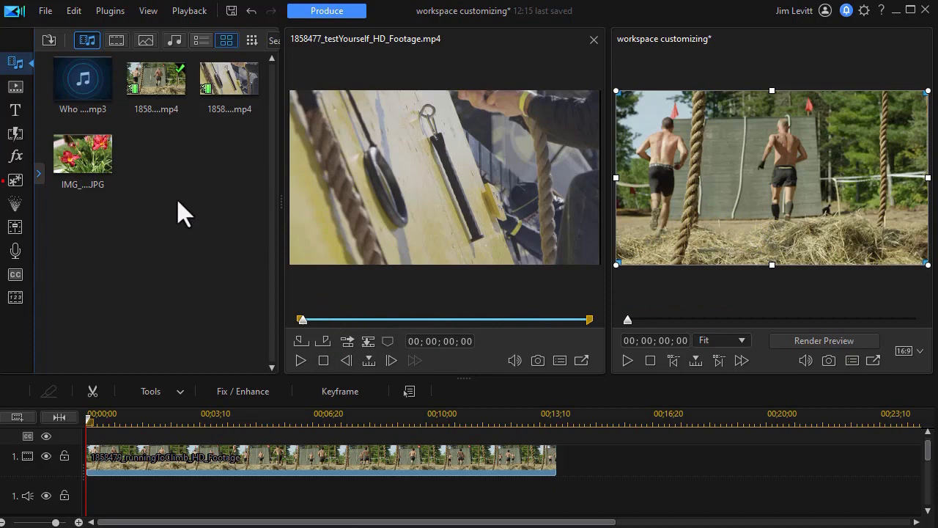
{"action": "mouse_move", "coordinate": [139, 257]}
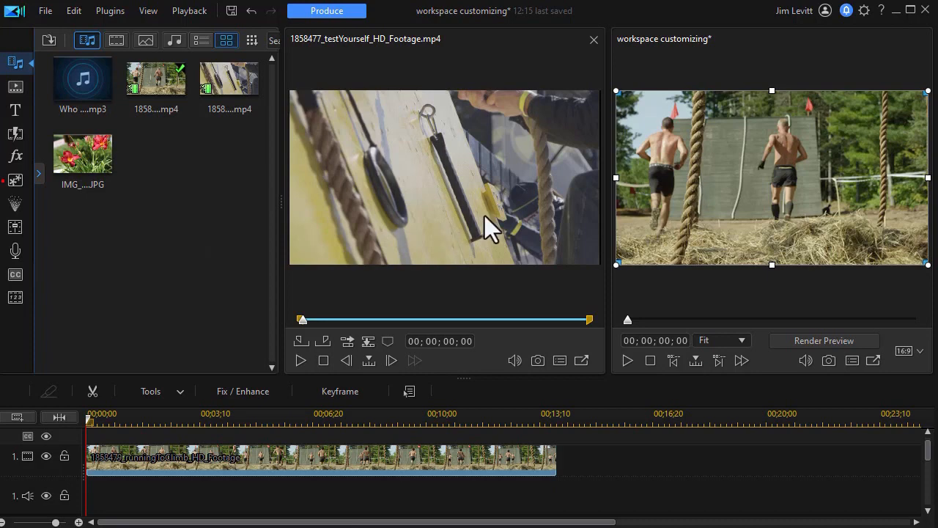
{"action": "mouse_move", "coordinate": [151, 215]}
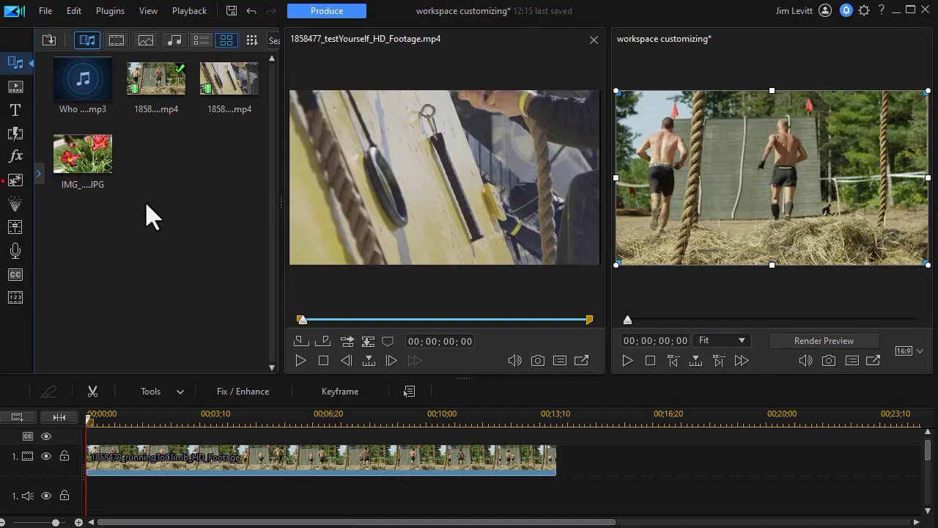
{"action": "mouse_move", "coordinate": [82, 152]}
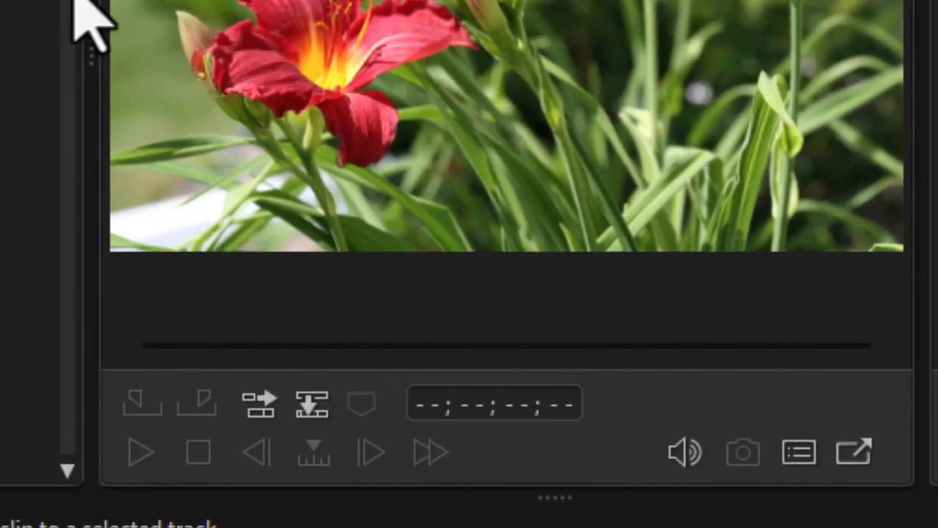
{"action": "mouse_move", "coordinate": [293, 477]}
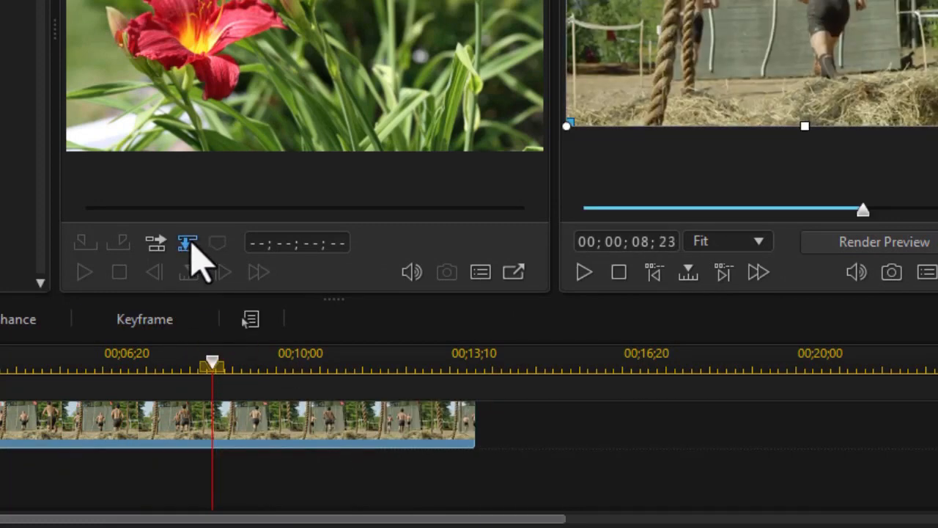
{"action": "mouse_move", "coordinate": [188, 242]}
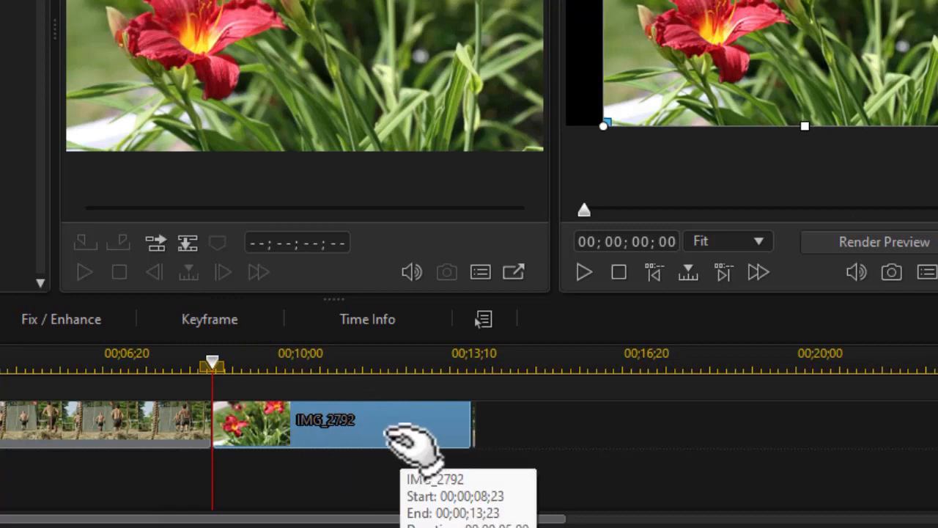
{"action": "mouse_move", "coordinate": [307, 425]}
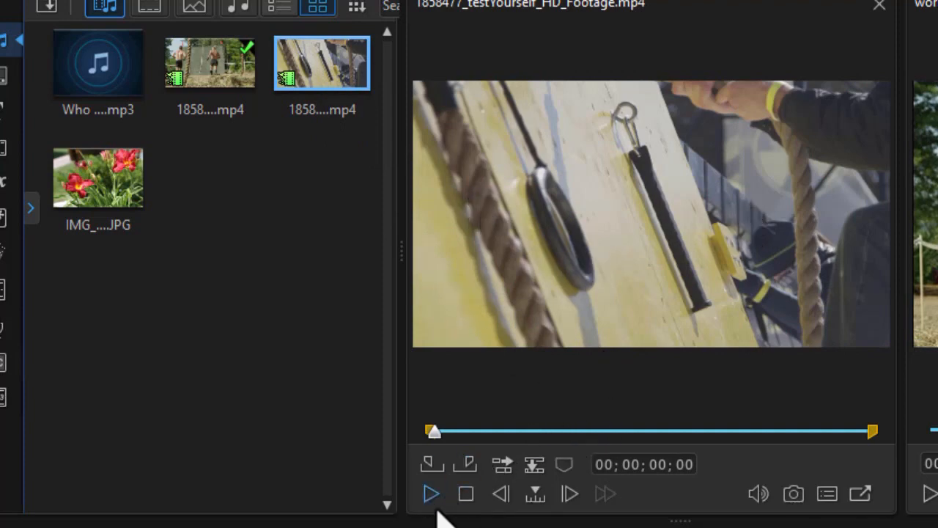
- Play the ring-and-rope clip in the library preview, then pause it around 2 seconds
{"action": "left_click", "coordinate": [431, 494]}
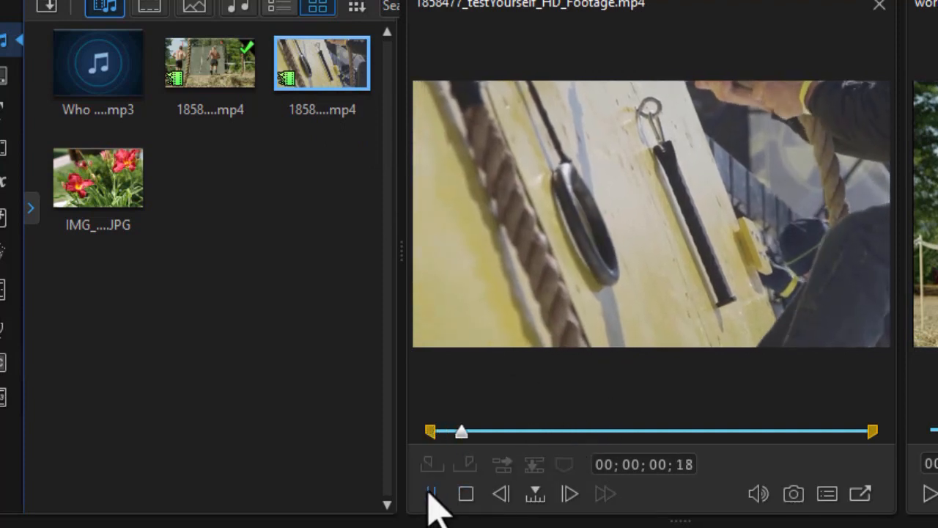
{"action": "left_click", "coordinate": [431, 493]}
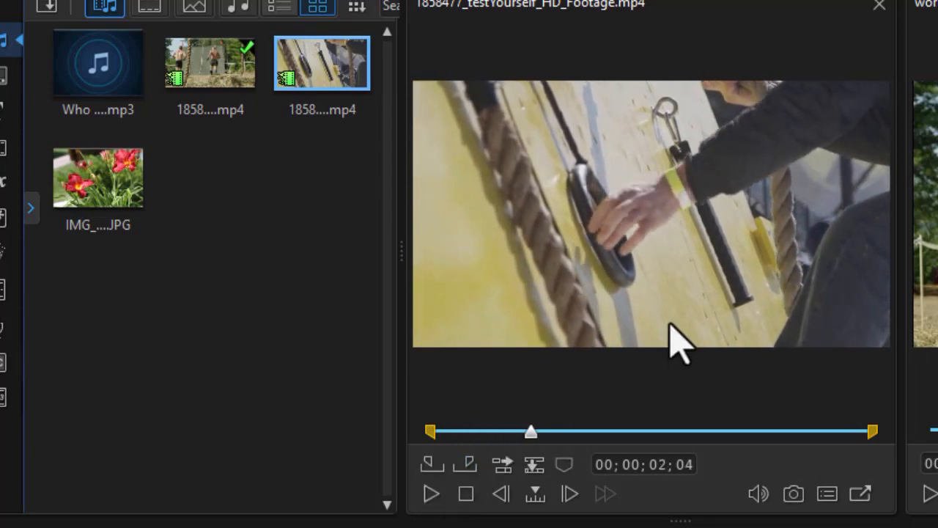
{"action": "mouse_move", "coordinate": [502, 464]}
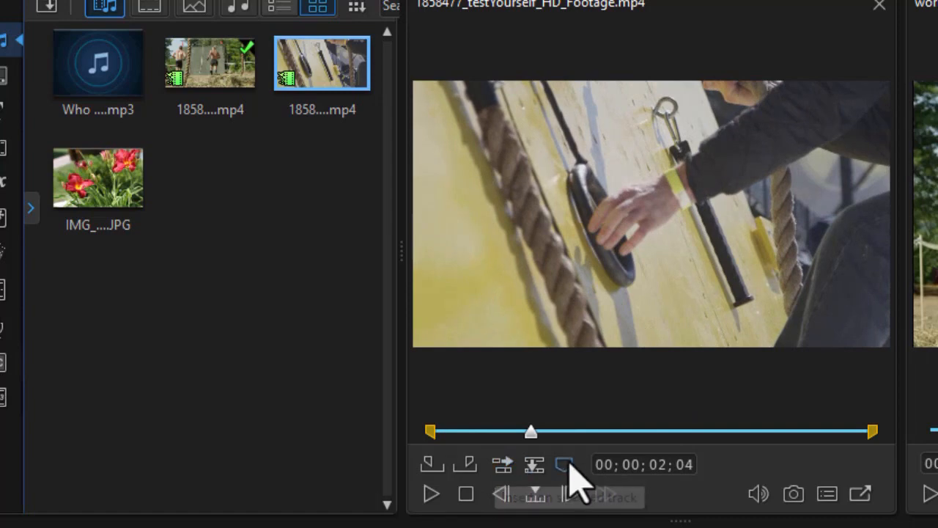
{"action": "mouse_move", "coordinate": [469, 432]}
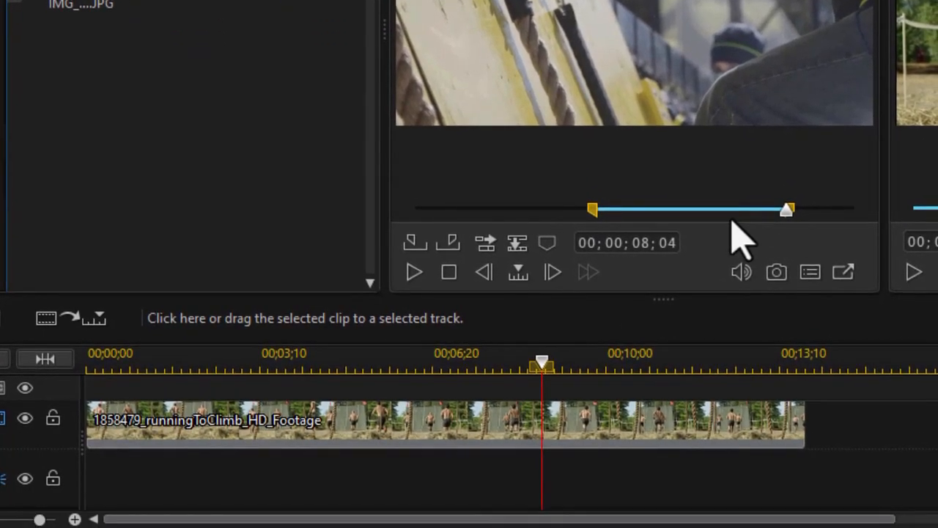
{"action": "mouse_move", "coordinate": [506, 286]}
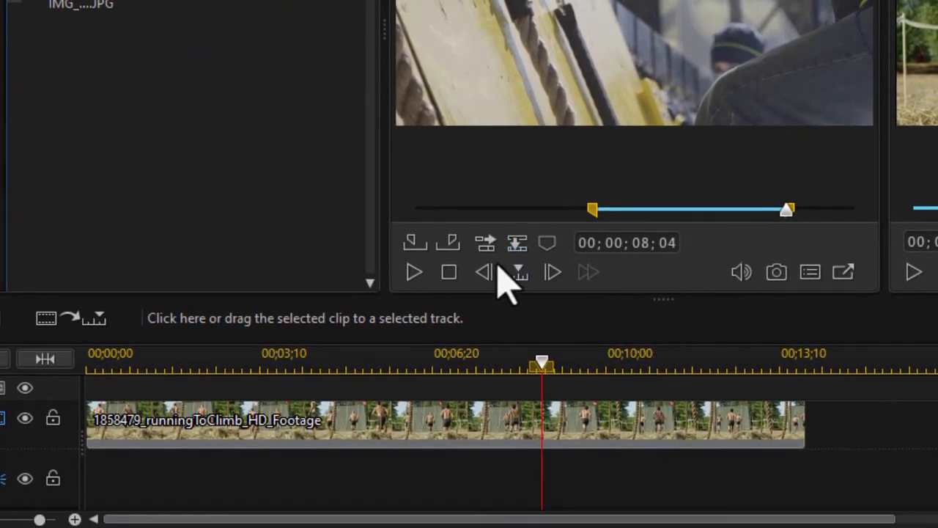
{"action": "mouse_move", "coordinate": [485, 242]}
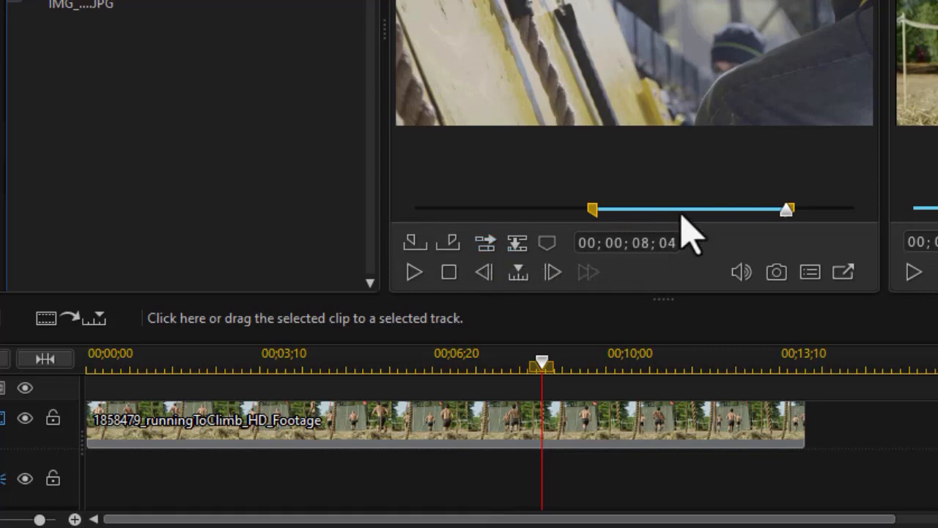
{"action": "mouse_move", "coordinate": [704, 234]}
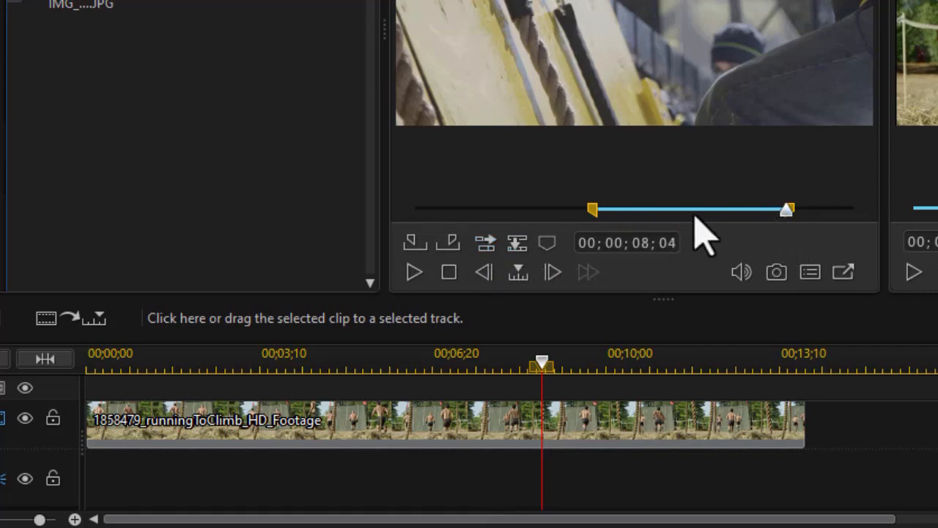
{"action": "mouse_move", "coordinate": [689, 264]}
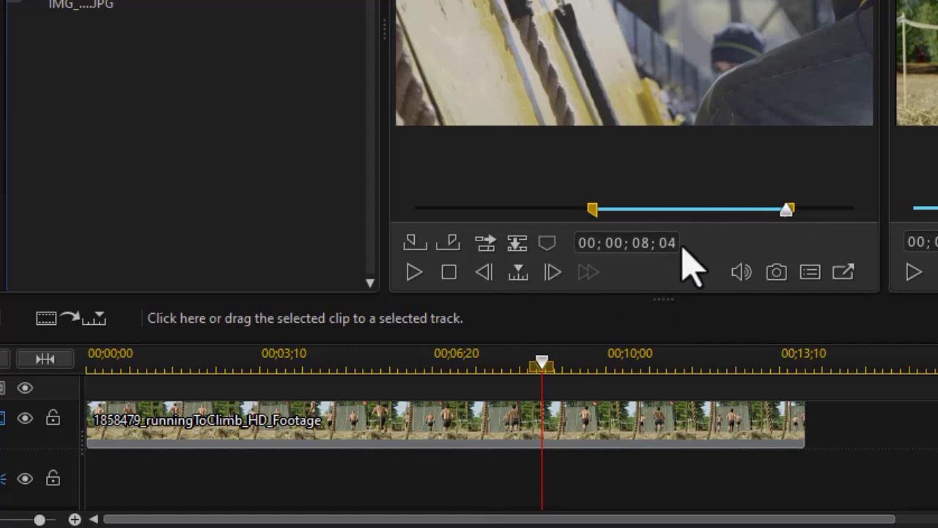
{"action": "mouse_move", "coordinate": [685, 209]}
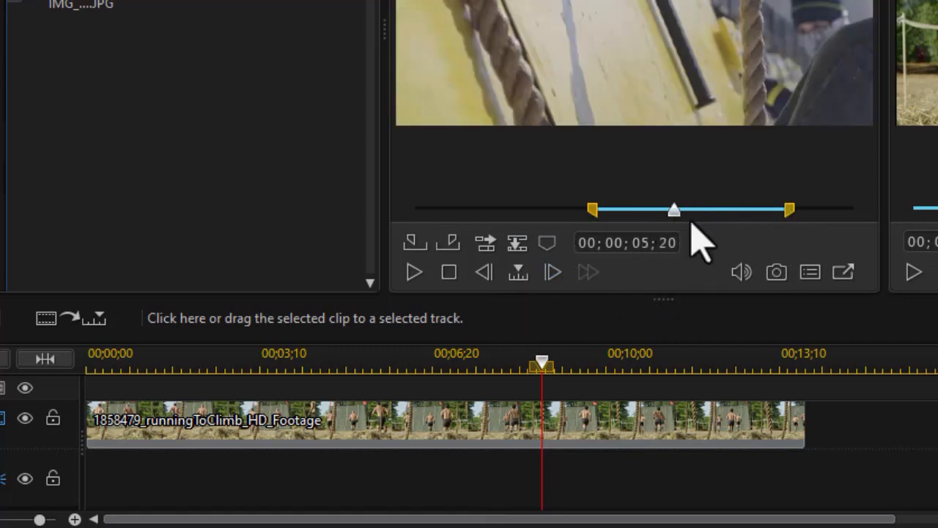
{"action": "mouse_move", "coordinate": [546, 279]}
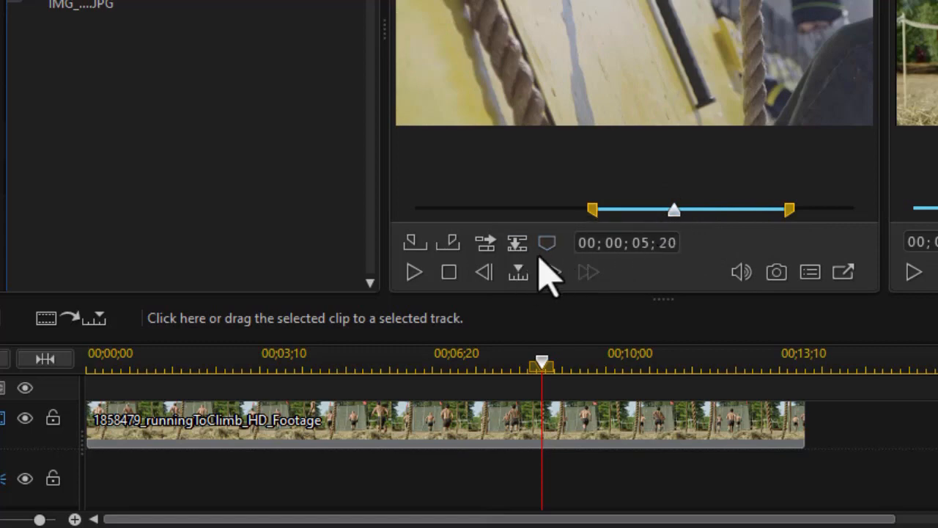
{"action": "mouse_move", "coordinate": [547, 242]}
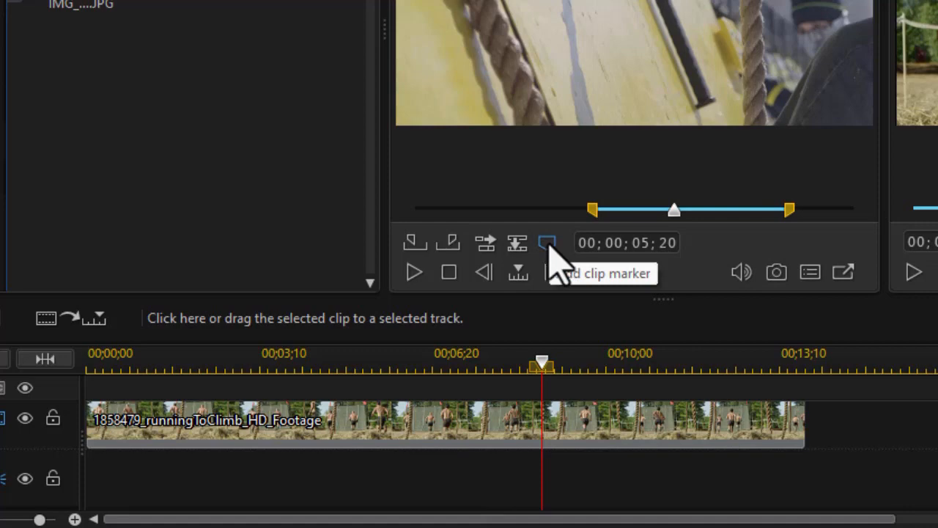
- Add and confirm a clip marker at 00;00;05;20 in the ring-and-rope clip
{"action": "left_click", "coordinate": [547, 242]}
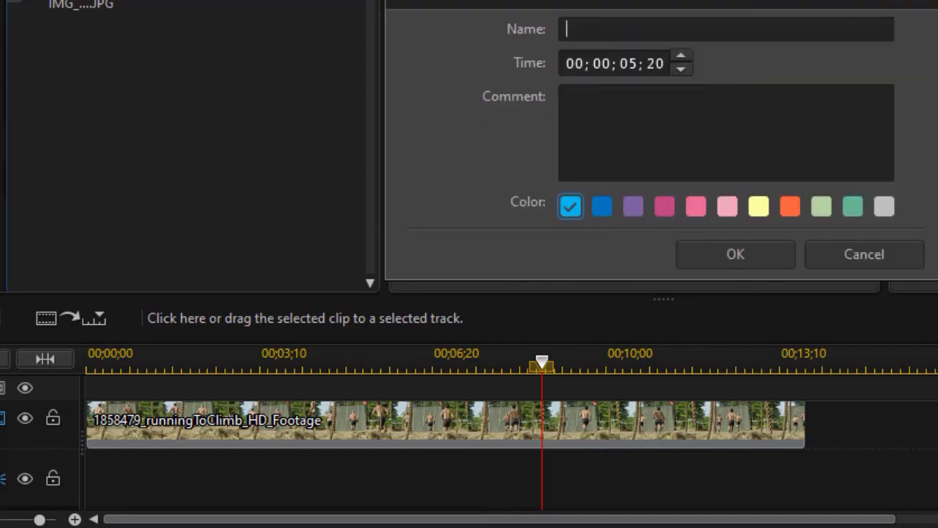
{"action": "left_click", "coordinate": [864, 253]}
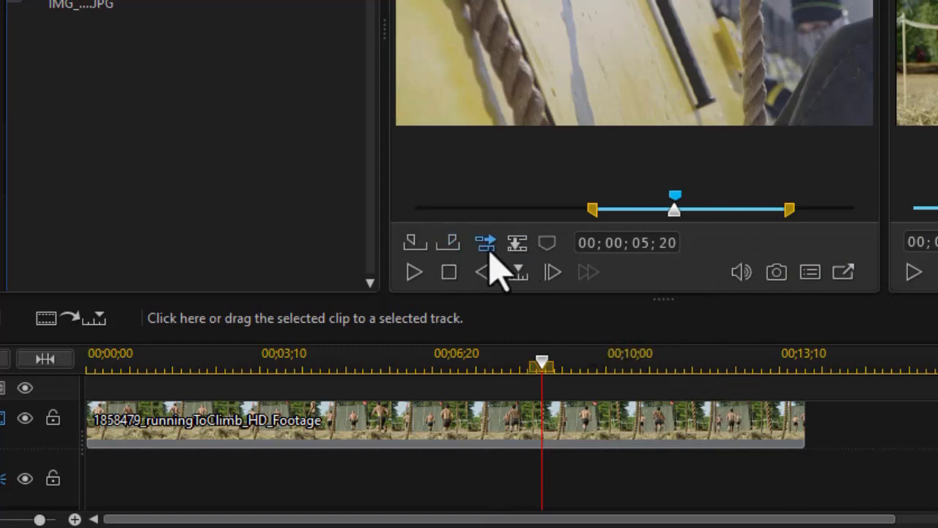
{"action": "mouse_move", "coordinate": [495, 260]}
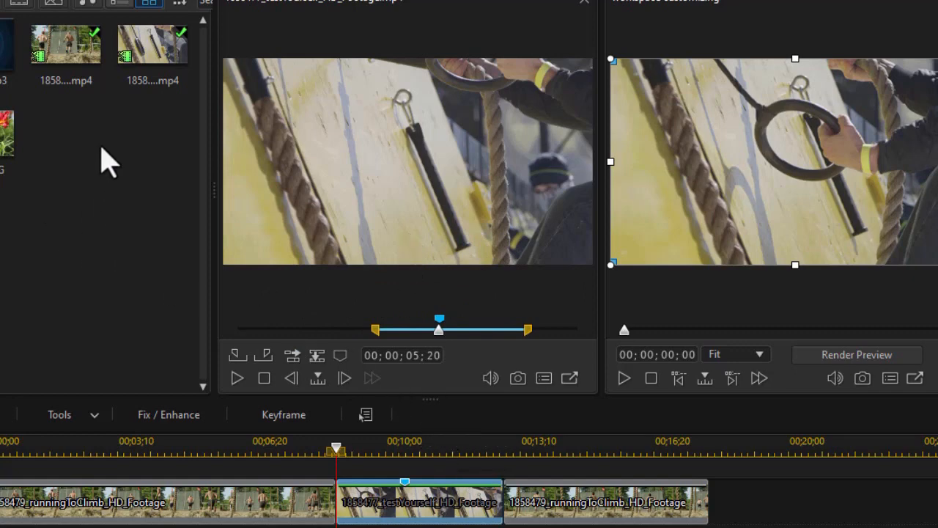
- Load Who Rocks Who.mp3 into the library preview and play it
{"action": "left_click", "coordinate": [66, 44]}
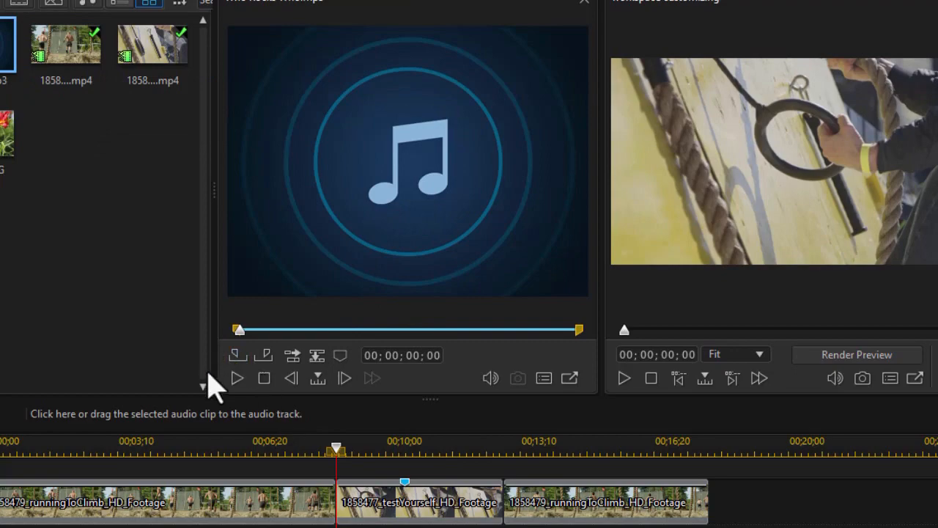
{"action": "left_click", "coordinate": [236, 378]}
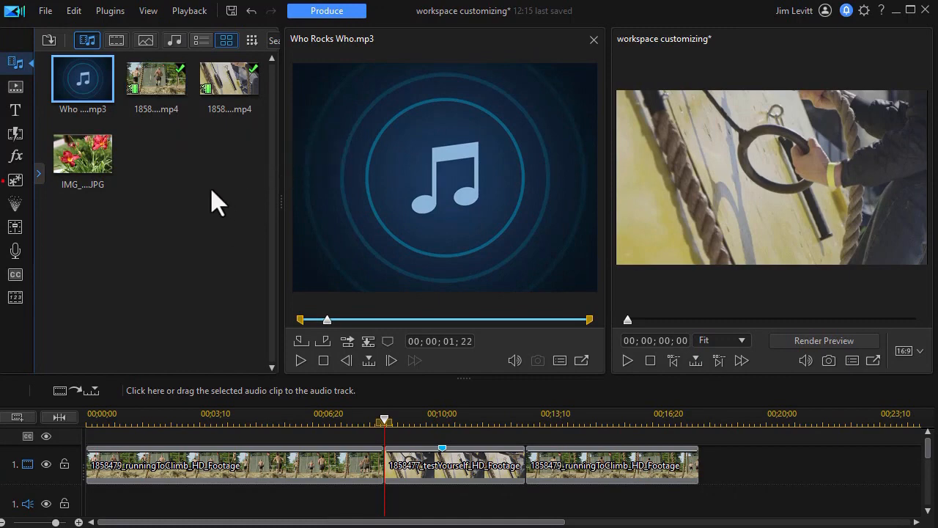
{"action": "mouse_move", "coordinate": [202, 194]}
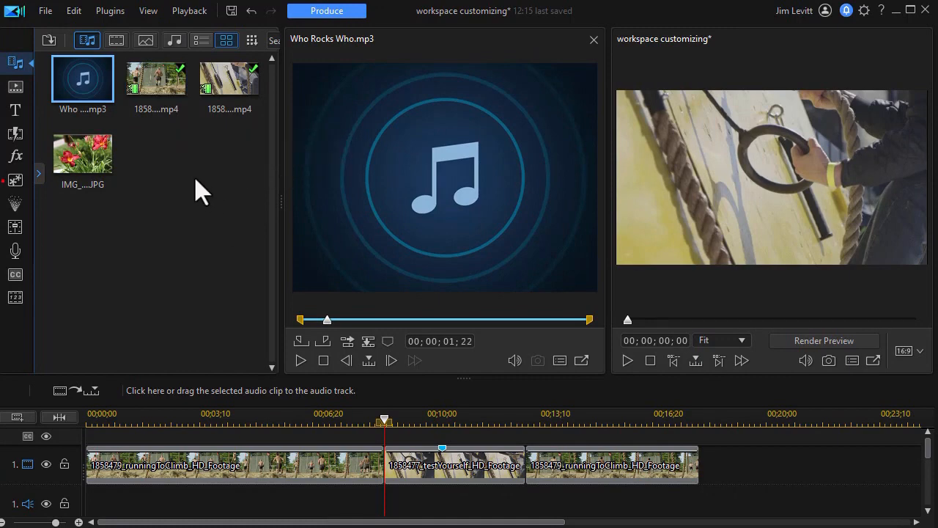
{"action": "mouse_move", "coordinate": [40, 136]}
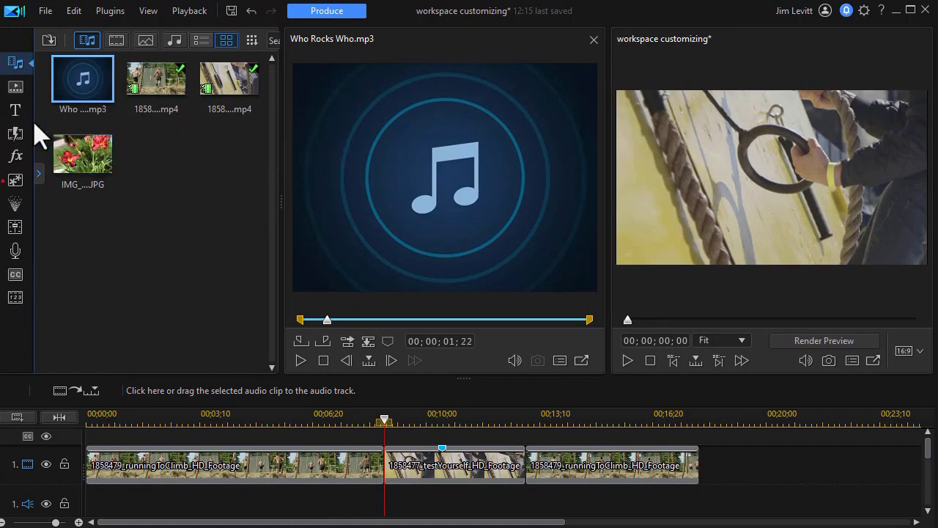
- Open the title templates, scroll the list, and preview Rotate In and Swarm
{"action": "left_click", "coordinate": [14, 109]}
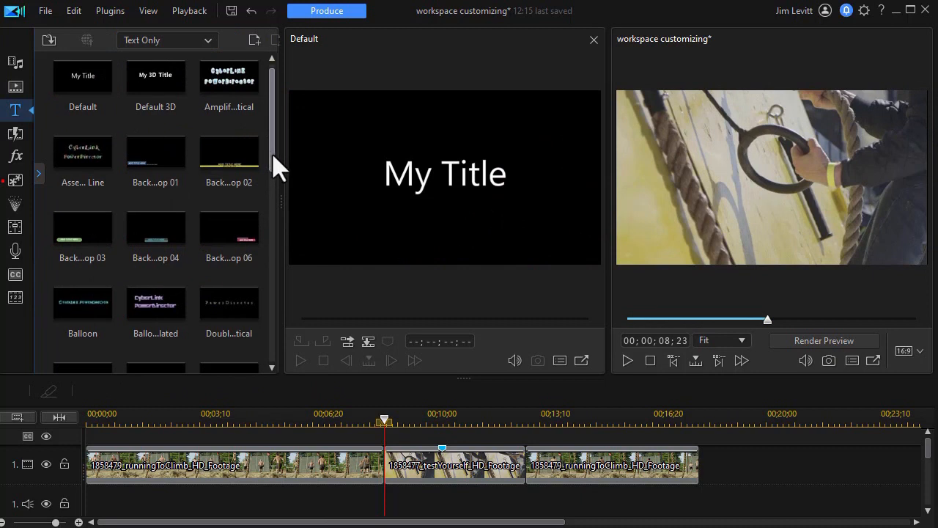
{"action": "scroll", "scroll_direction": "down", "scroll_amount": 3}
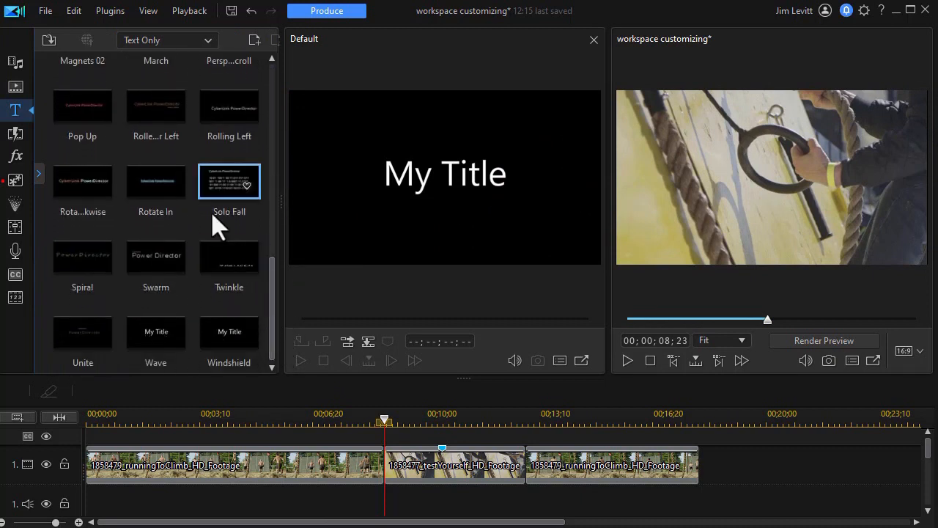
{"action": "mouse_move", "coordinate": [155, 181]}
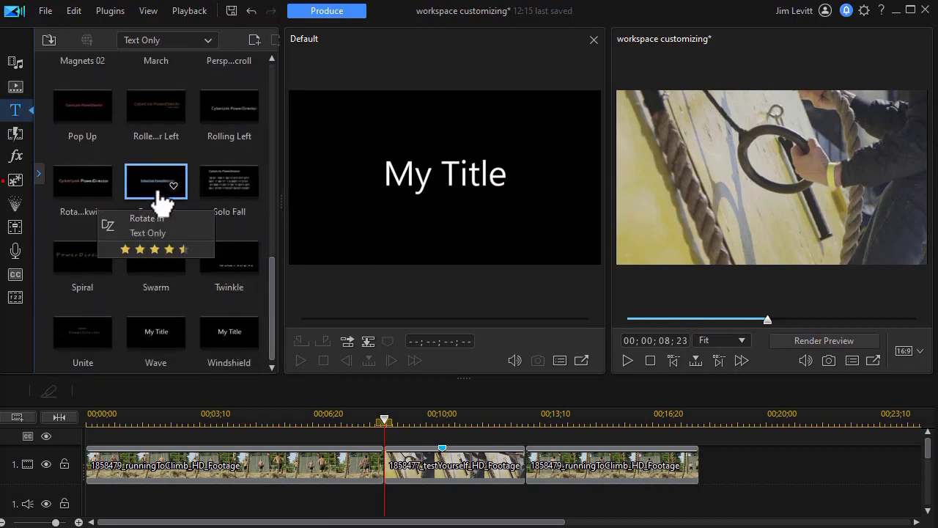
{"action": "left_click", "coordinate": [156, 181]}
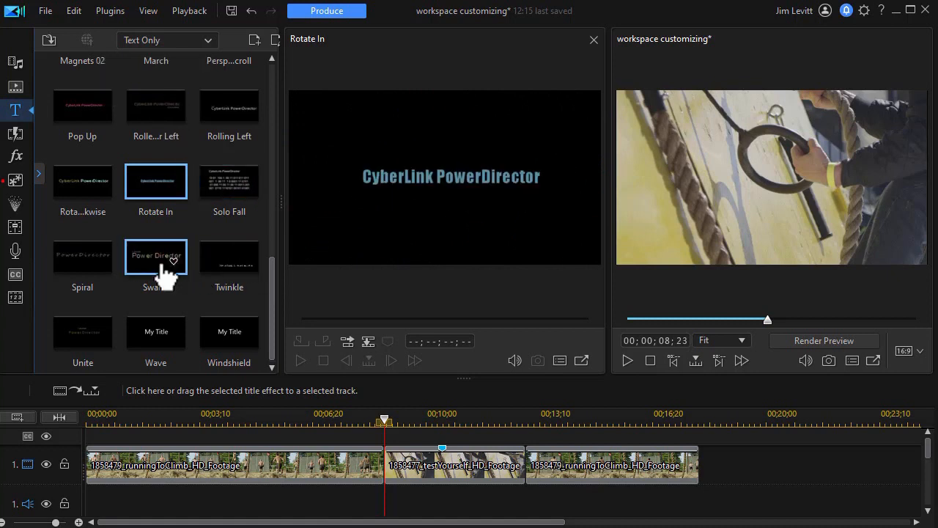
{"action": "left_click", "coordinate": [155, 257]}
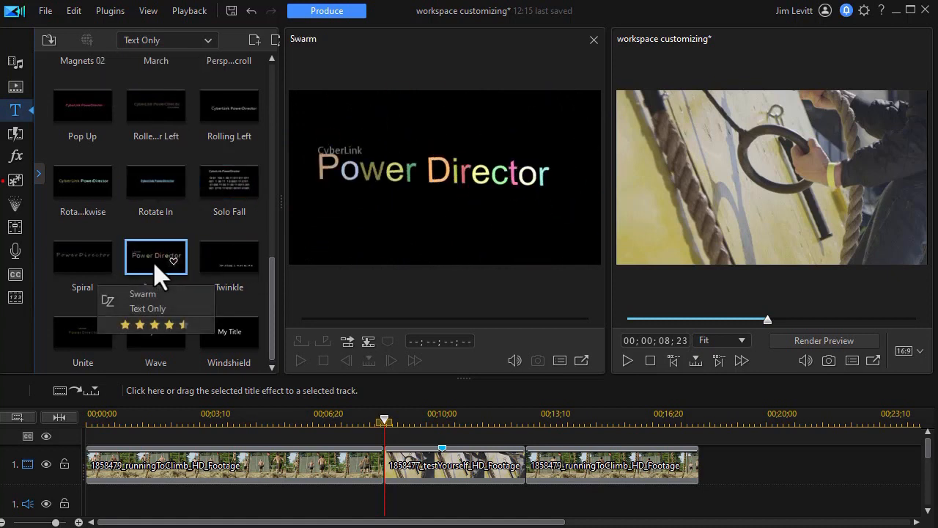
{"action": "mouse_move", "coordinate": [229, 256]}
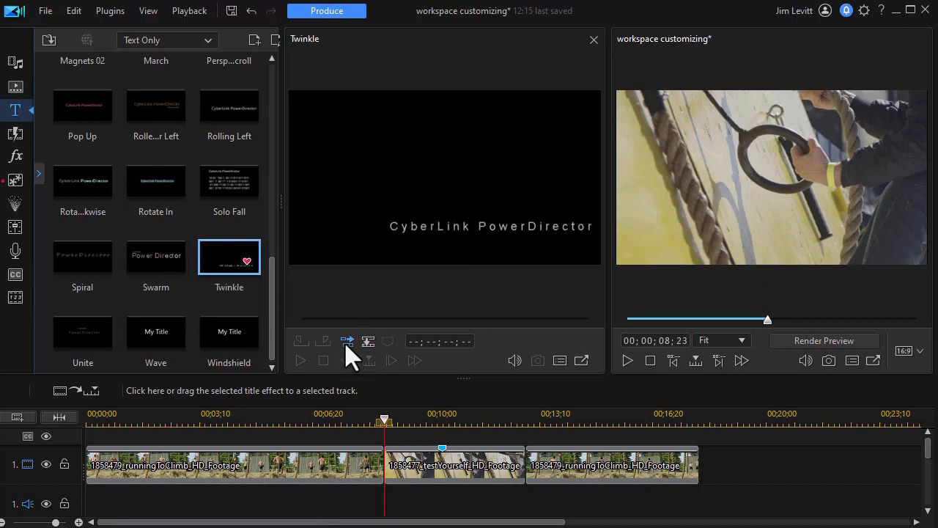
{"action": "mouse_move", "coordinate": [369, 342]}
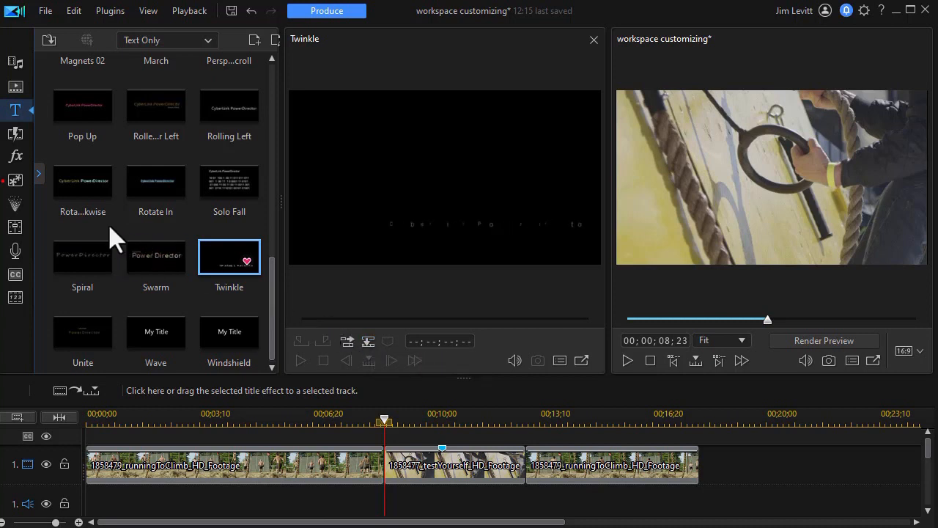
{"action": "mouse_move", "coordinate": [16, 134]}
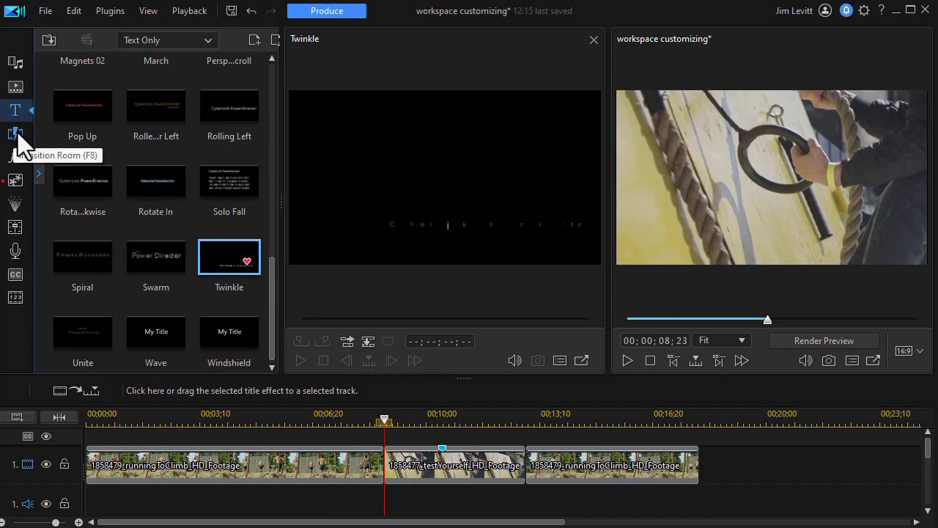
- Open the transitions library and preview the Blur transition
{"action": "left_click", "coordinate": [16, 133]}
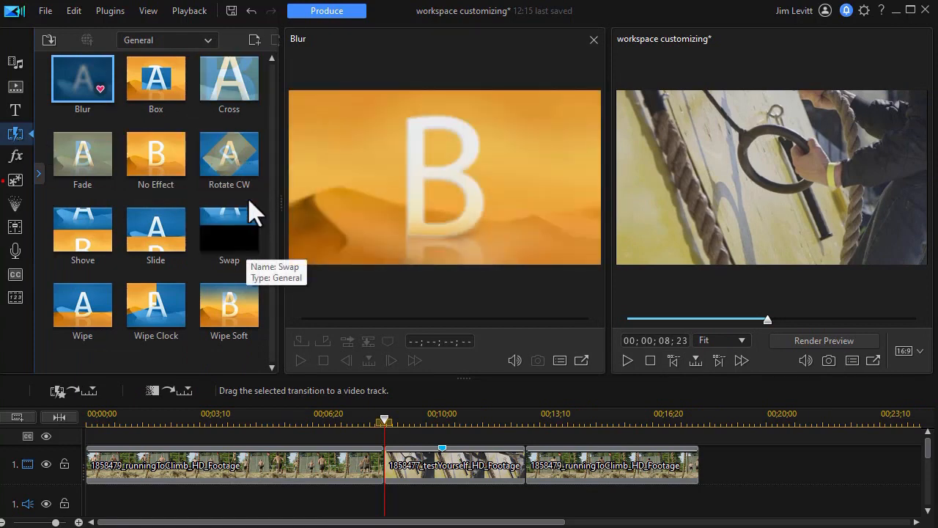
{"action": "left_click", "coordinate": [155, 303]}
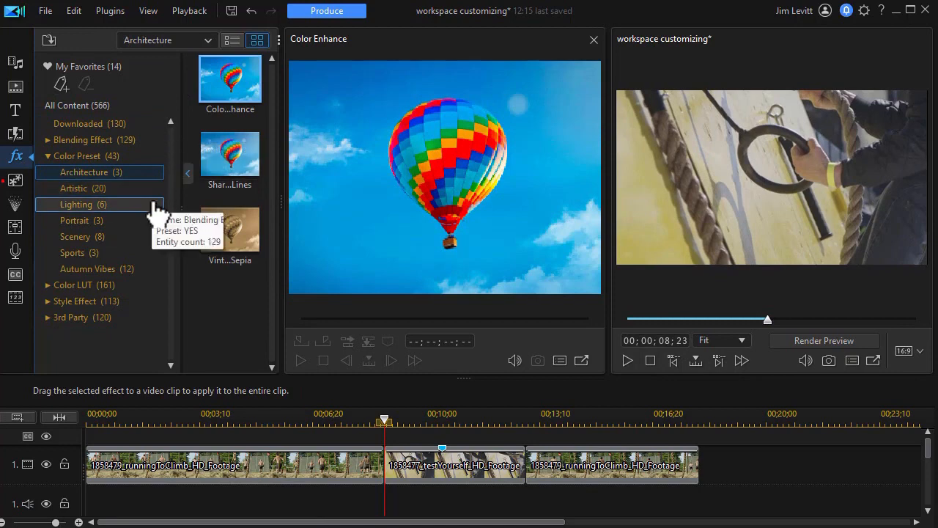
- Show the Autumn Vibes colour presets and preview Autumn Vibes 03 and another preset
{"action": "left_click", "coordinate": [87, 268]}
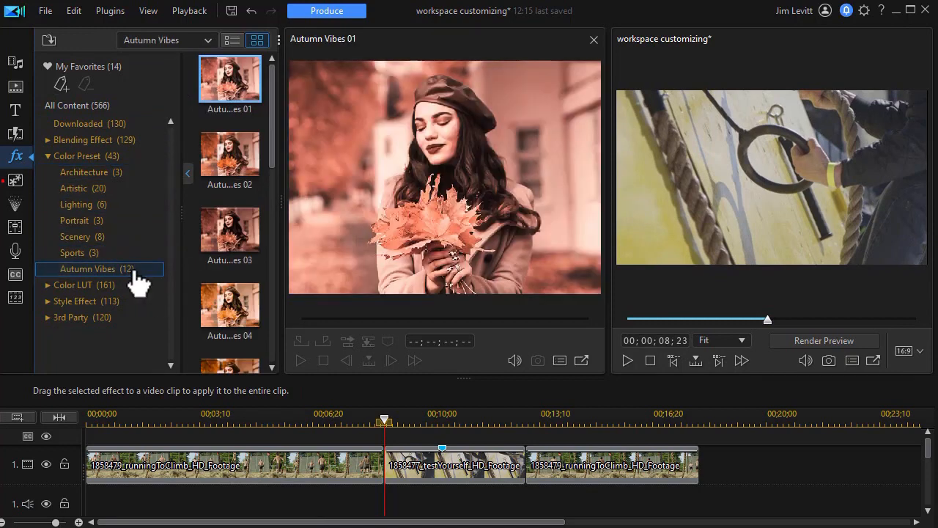
{"action": "left_click", "coordinate": [230, 229]}
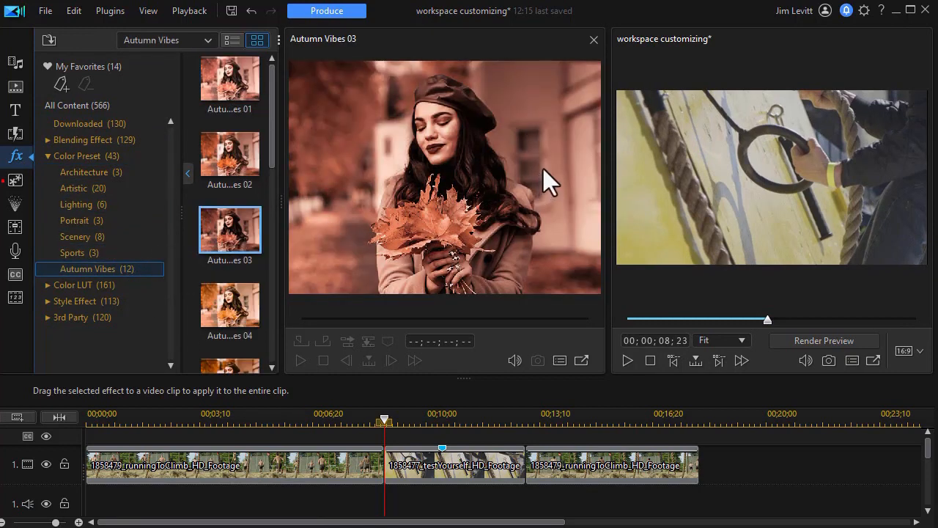
{"action": "left_click", "coordinate": [229, 305]}
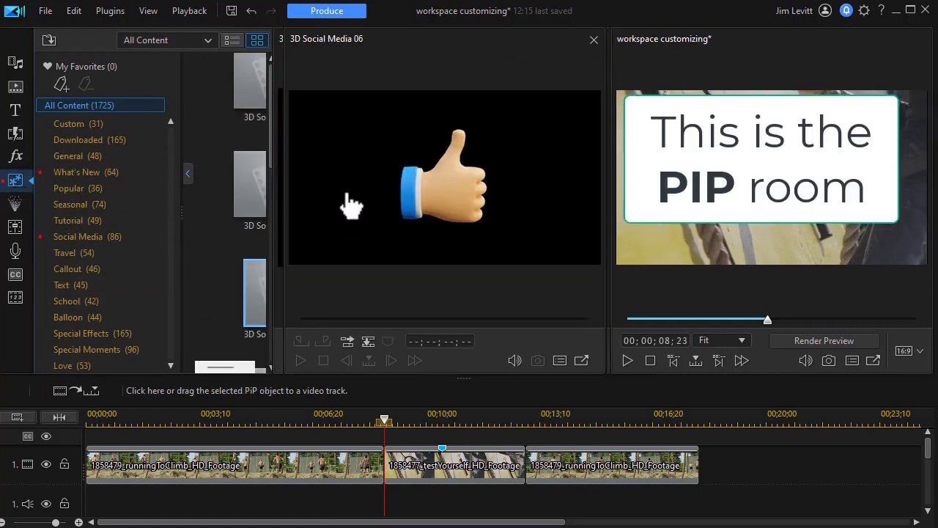
- Show Seasonal PiP objects and download and preview Children's Day Sticker 11
{"action": "left_click", "coordinate": [71, 204]}
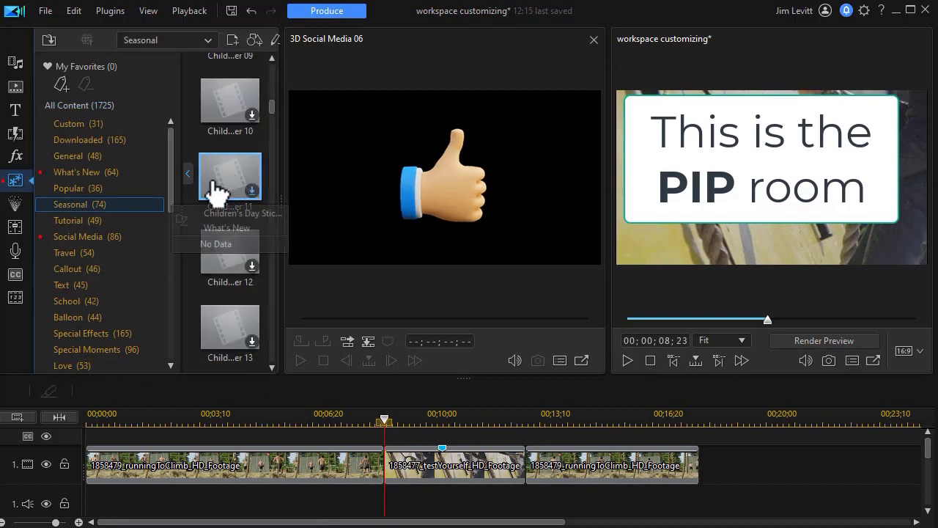
{"action": "left_click", "coordinate": [230, 176]}
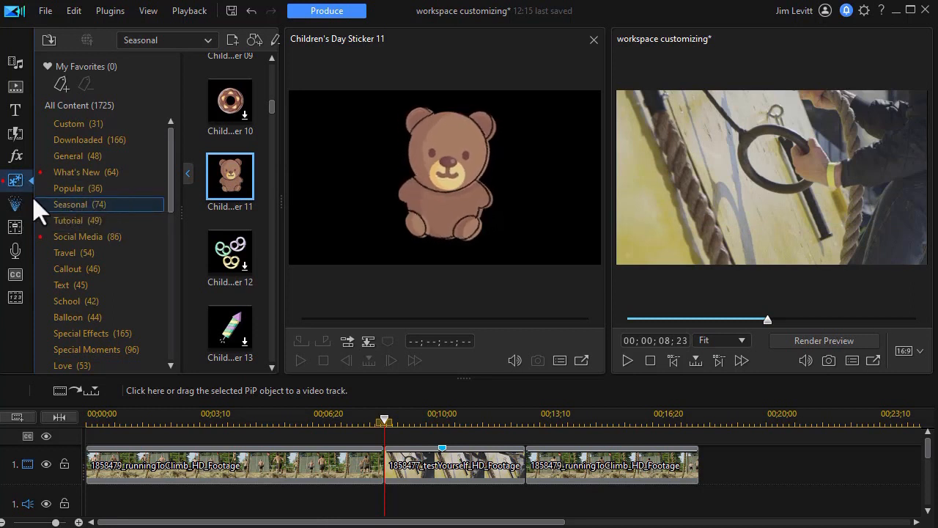
{"action": "mouse_move", "coordinate": [15, 85]}
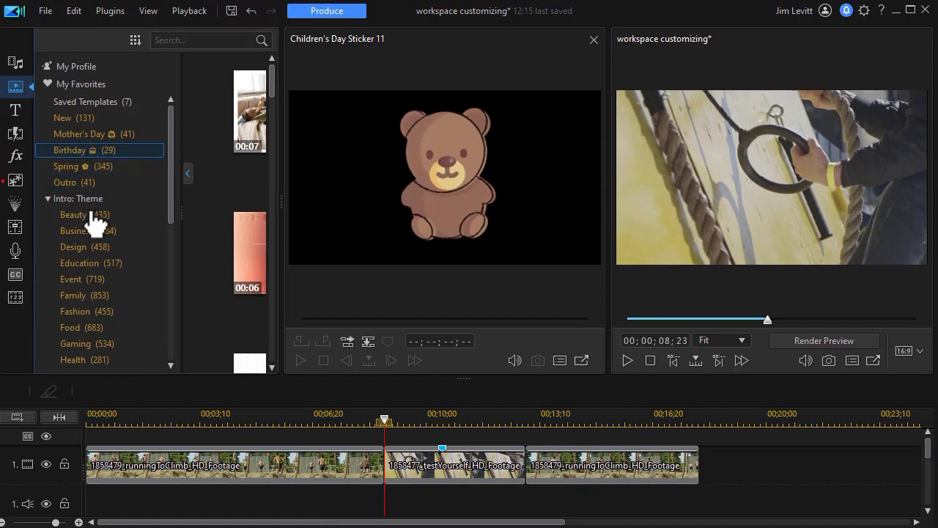
- Open an intro template theme category and scroll down toward Annual business meeting
{"action": "left_click", "coordinate": [76, 230]}
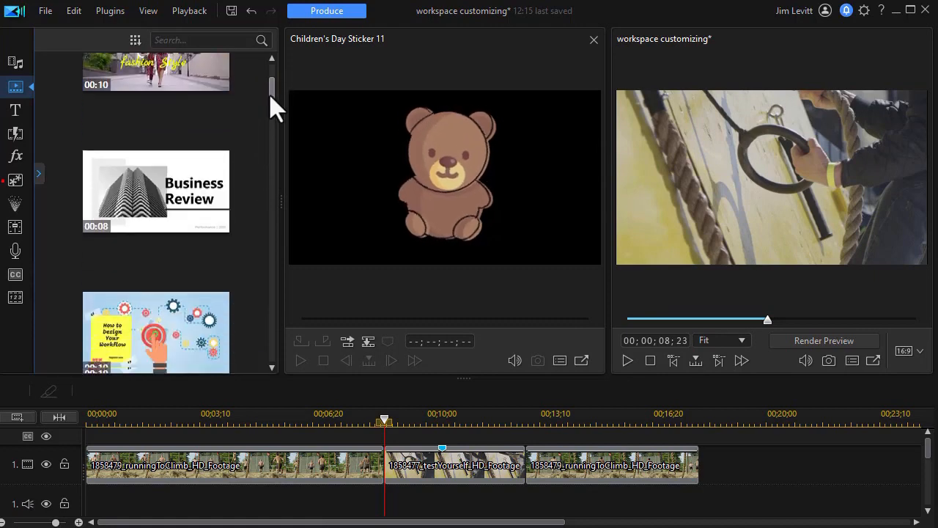
{"action": "scroll", "scroll_direction": "down", "scroll_amount": 3}
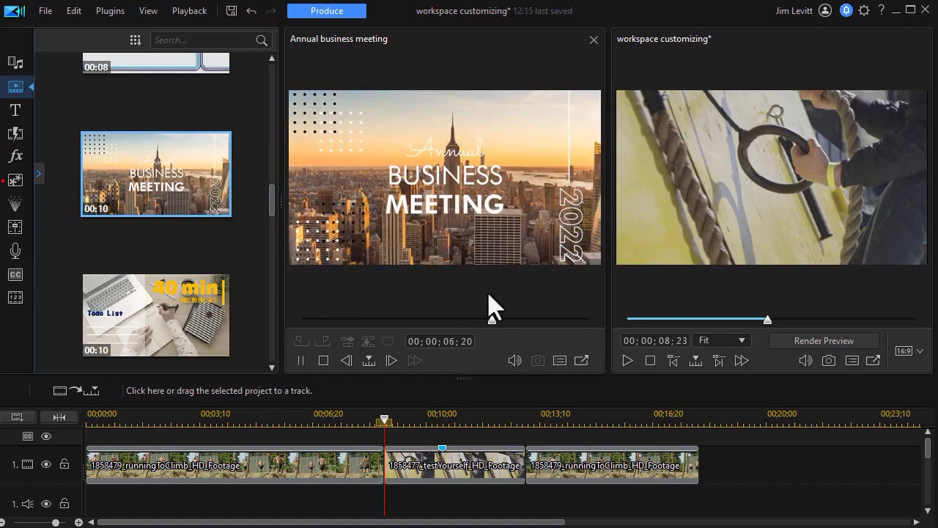
- Stop the Annual business meeting preview playback in the library preview
{"action": "left_click", "coordinate": [300, 360]}
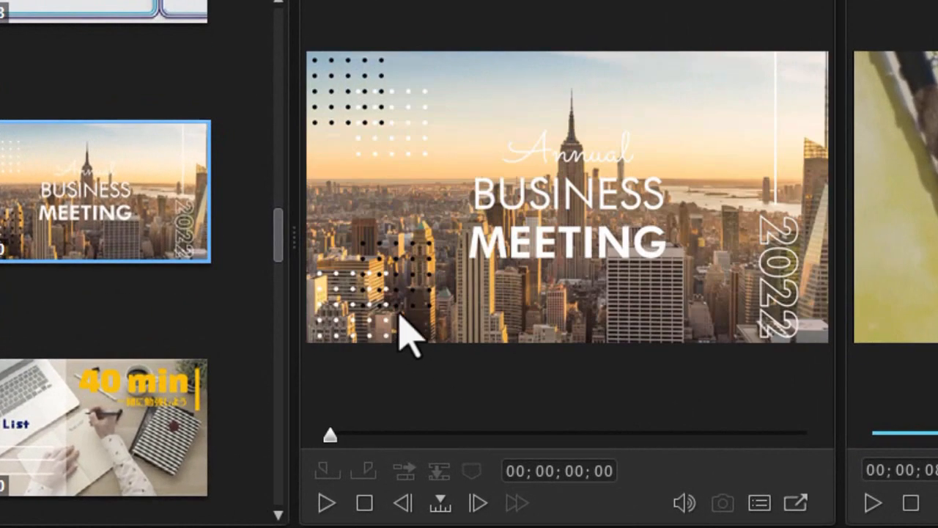
{"action": "mouse_move", "coordinate": [546, 308]}
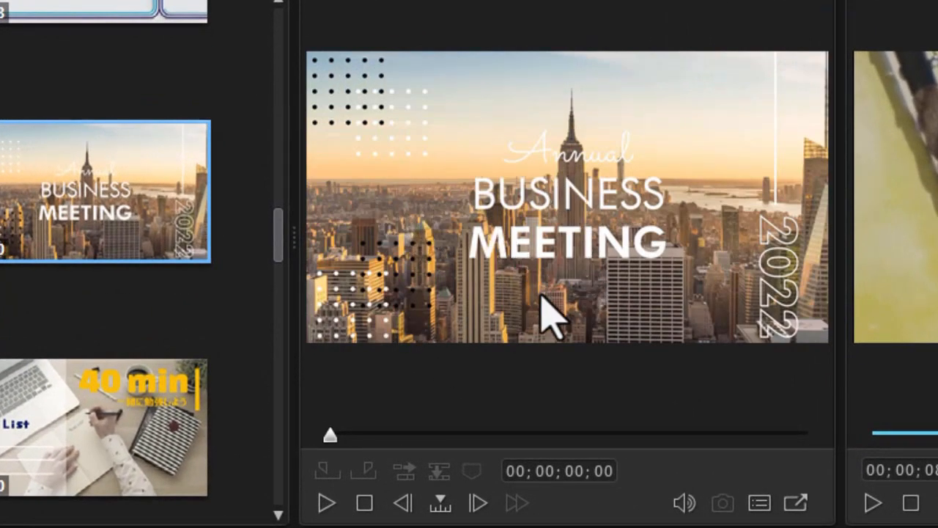
{"action": "mouse_move", "coordinate": [509, 359]}
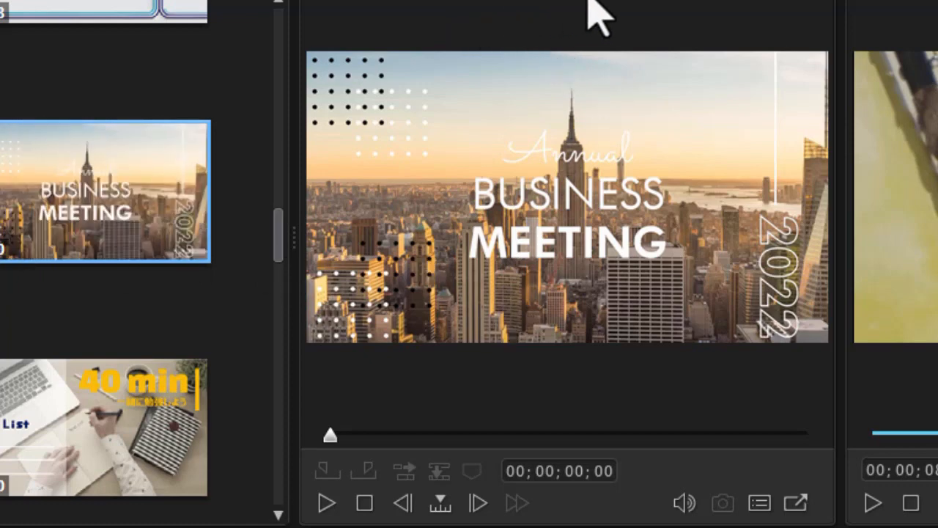
{"action": "mouse_move", "coordinate": [583, 14]}
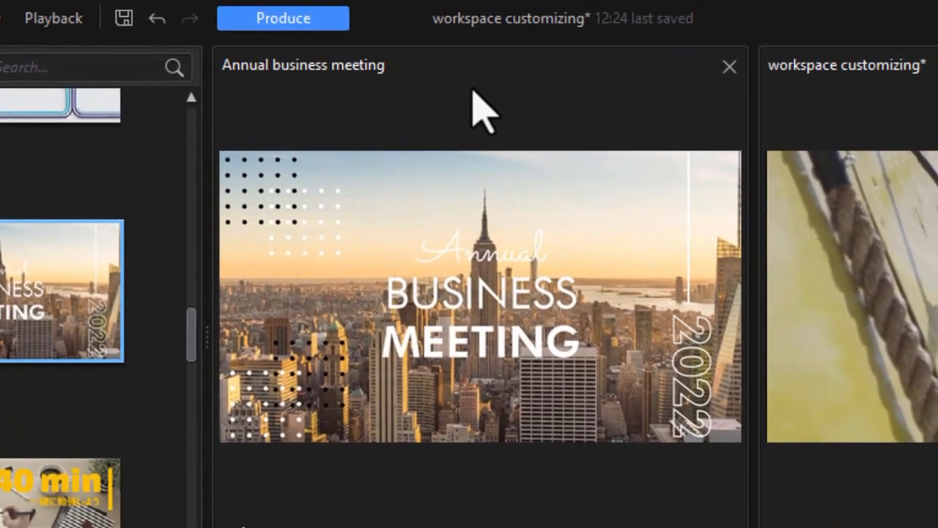
{"action": "mouse_move", "coordinate": [730, 66]}
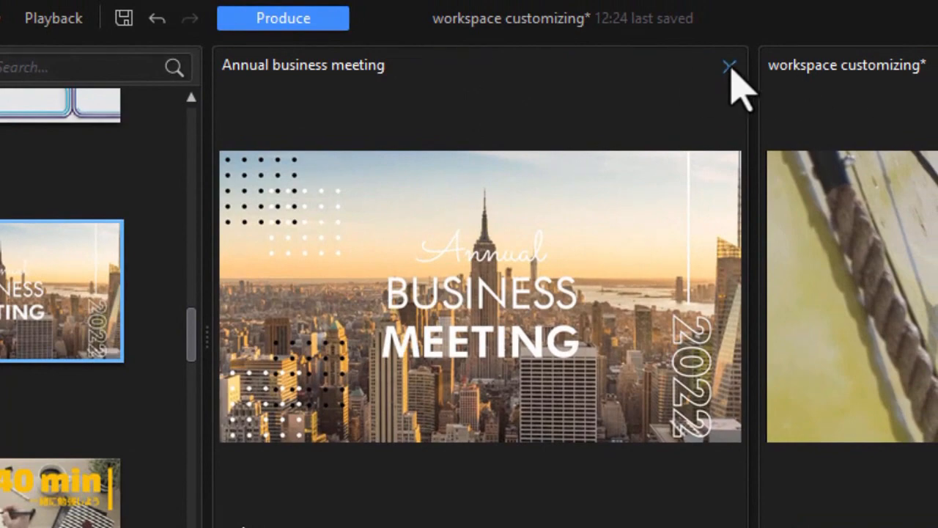
- Close the library preview window, leaving one preview showing the Annual Business Meeting intro
{"action": "left_click", "coordinate": [728, 66]}
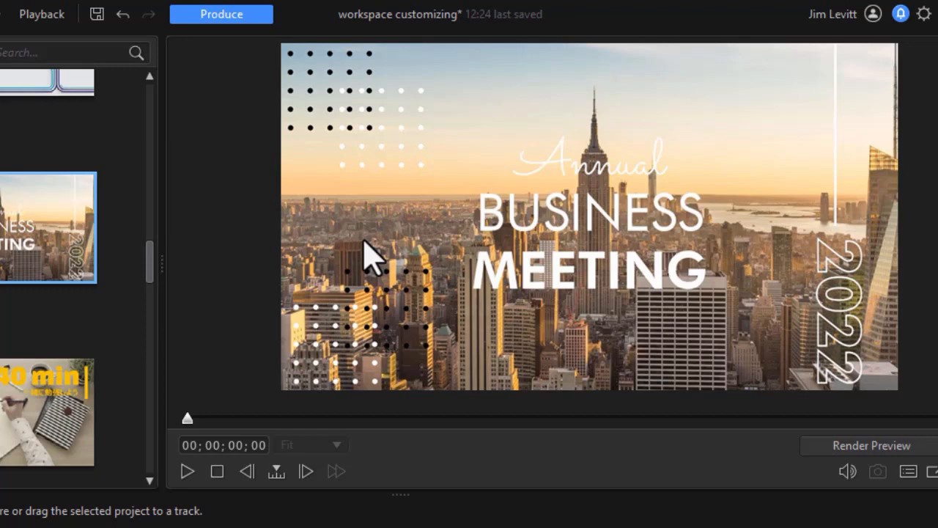
{"action": "mouse_move", "coordinate": [536, 458]}
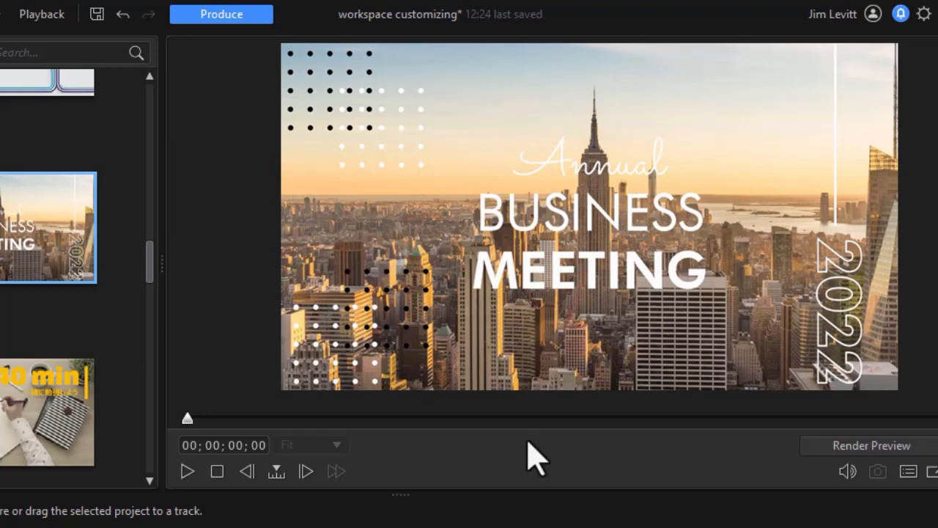